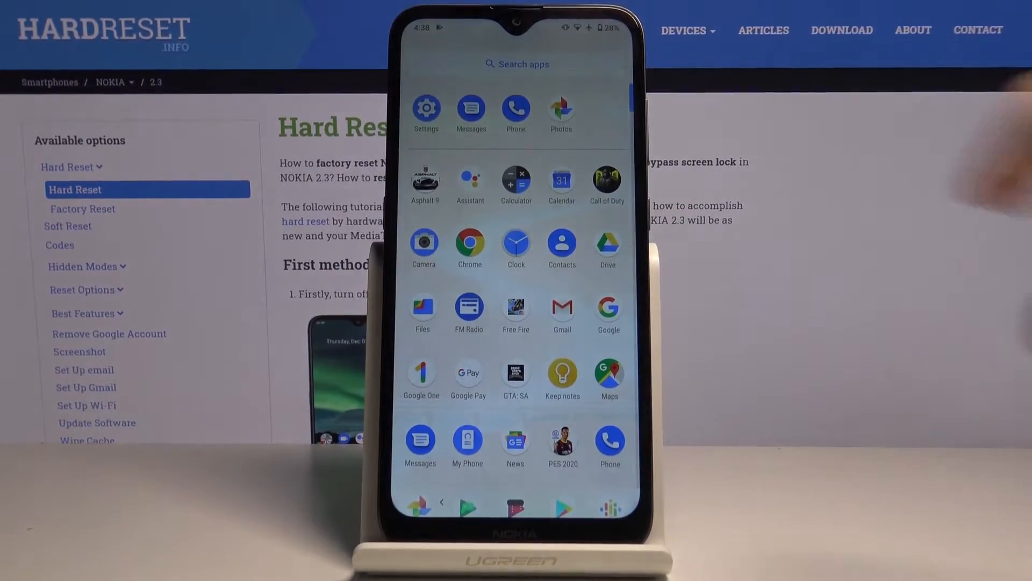
# Step: Launch Settings from the app drawer and scroll down its main category list
pyautogui.click(426, 106)
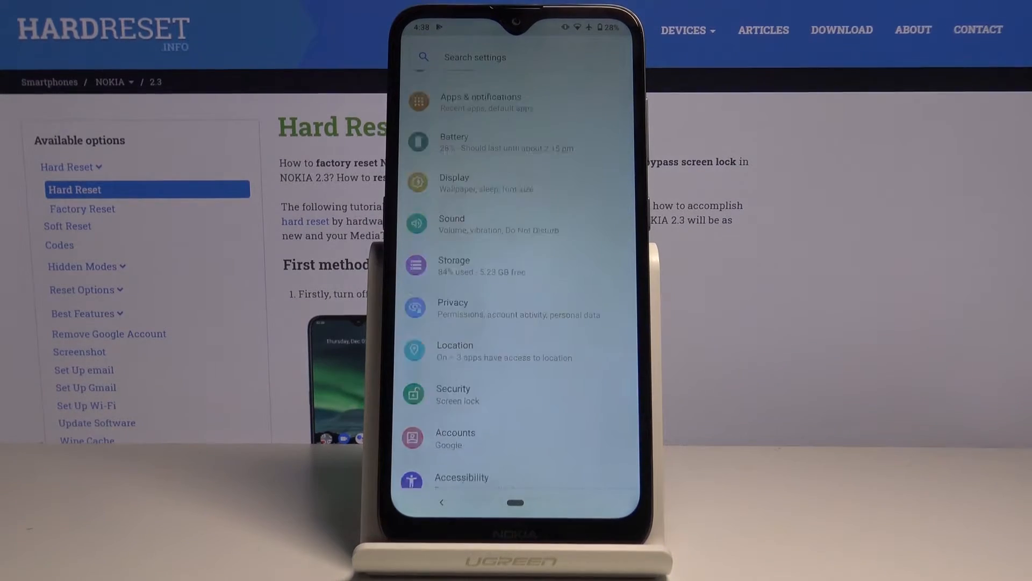
pyautogui.scroll(-3)
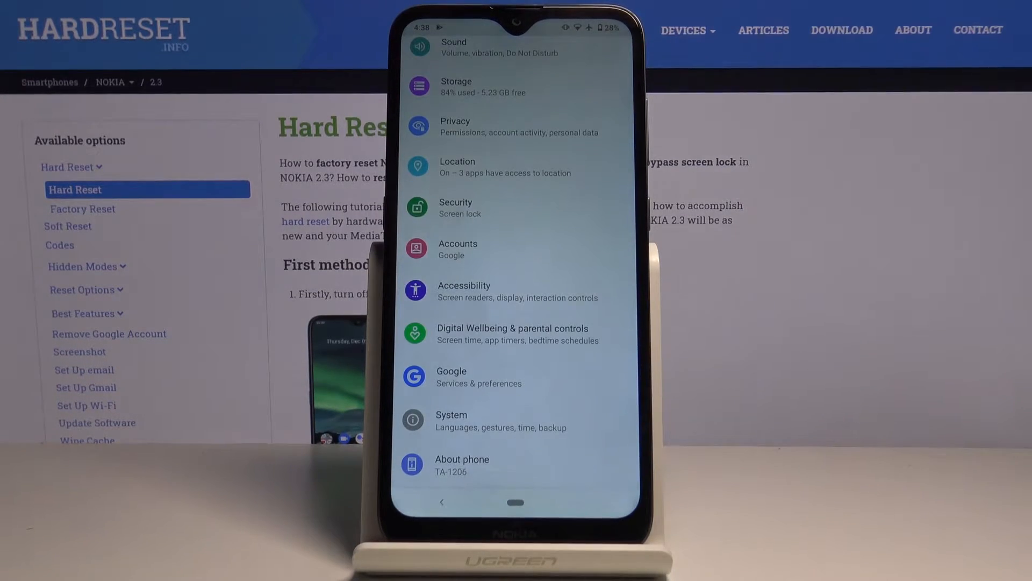
pyautogui.scroll(-3)
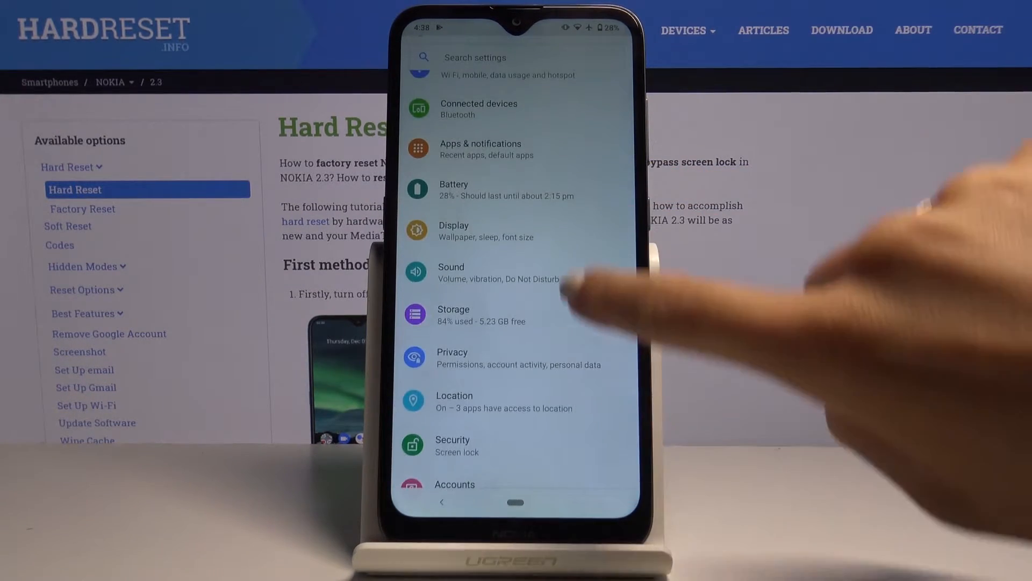
# Step: Navigate Apps & notifications > Special app access > Install unknown apps
pyautogui.click(479, 150)
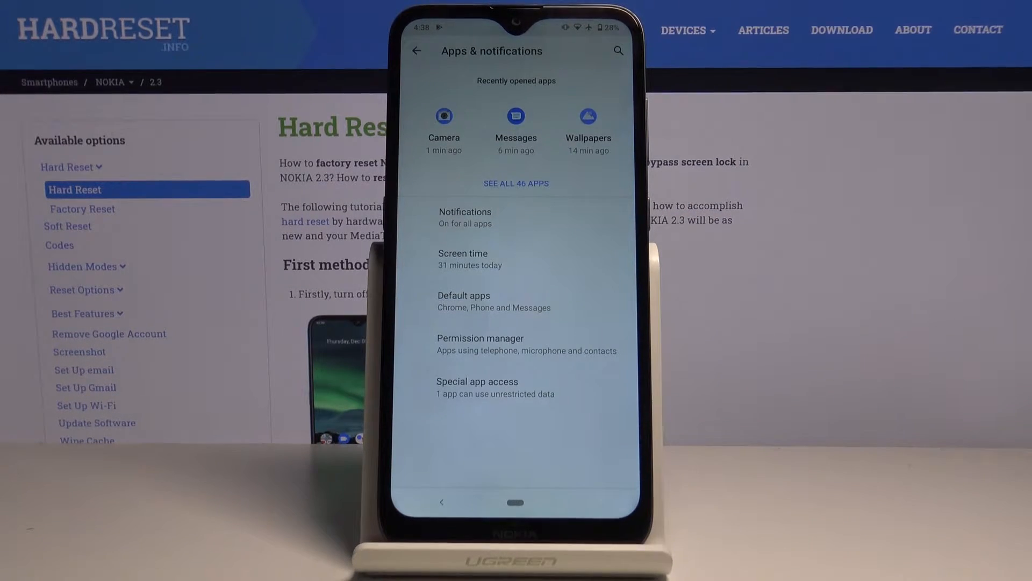
pyautogui.click(478, 381)
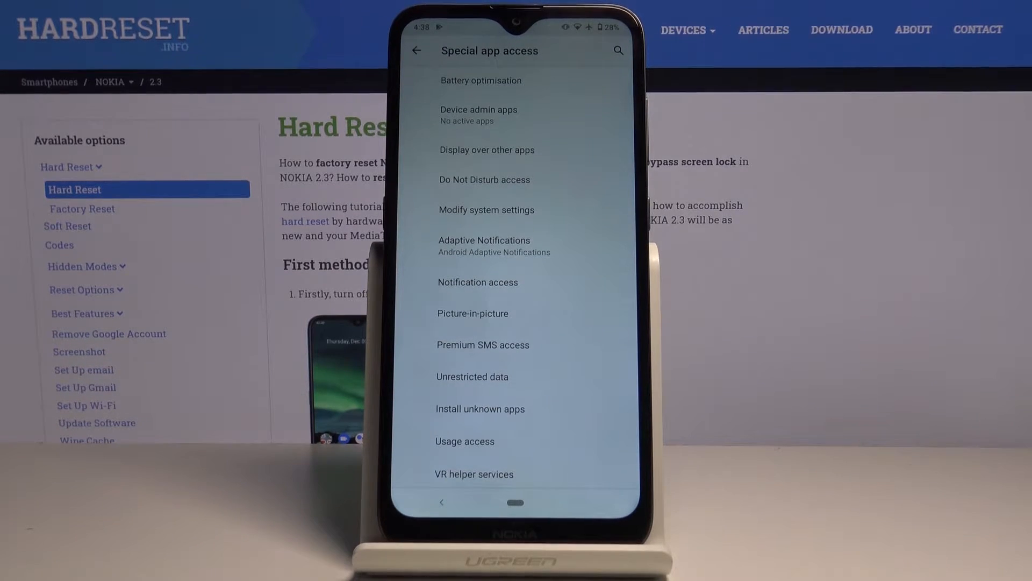
pyautogui.click(479, 409)
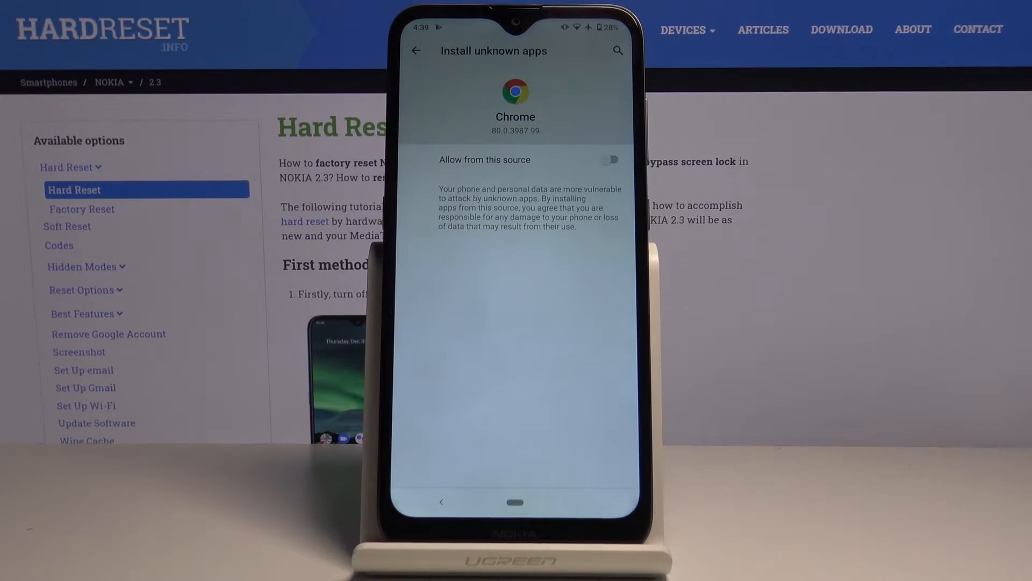
# Step: Return to the app list and bring up Drive's Install unknown apps page
pyautogui.click(415, 51)
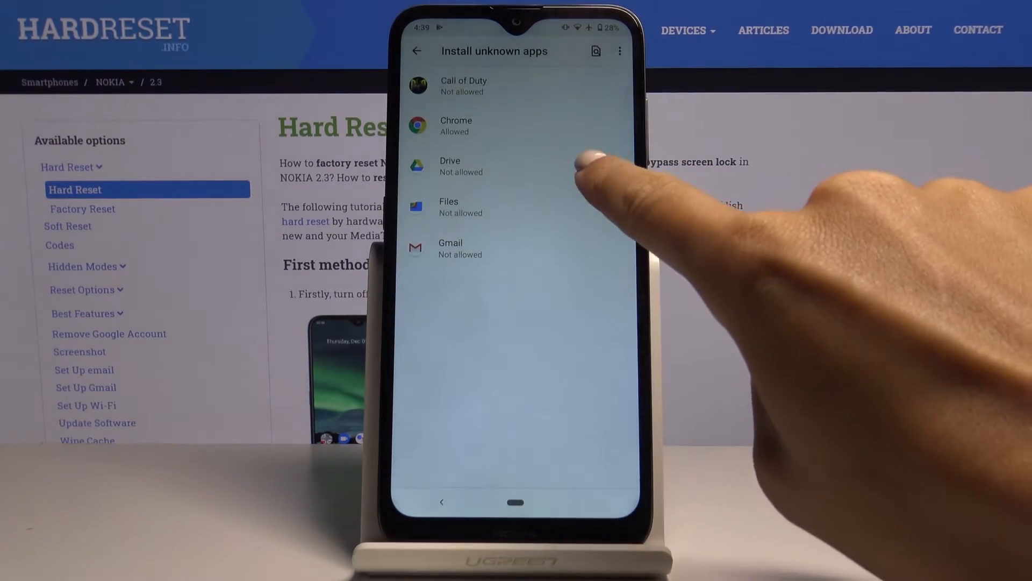
pyautogui.click(460, 166)
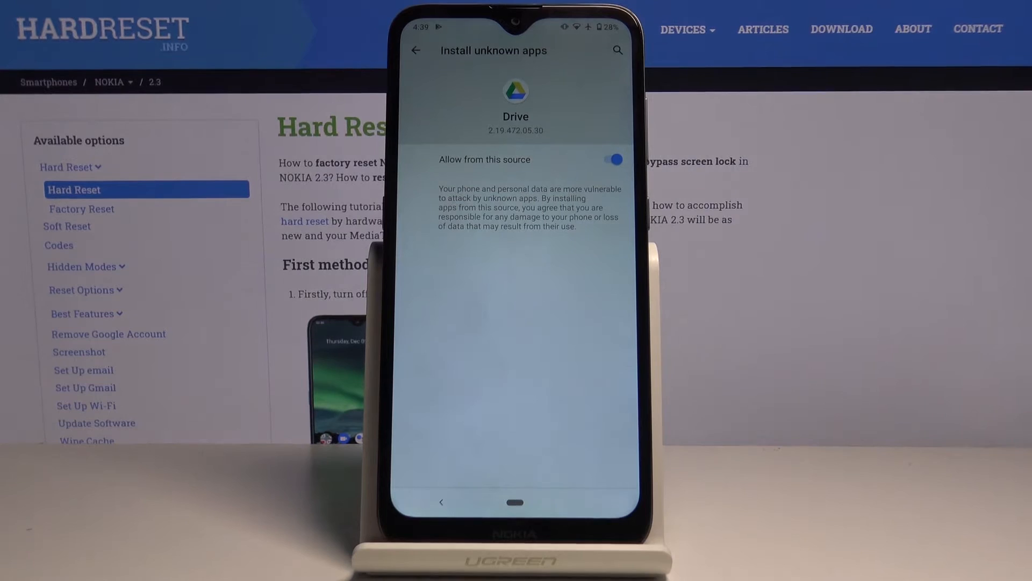